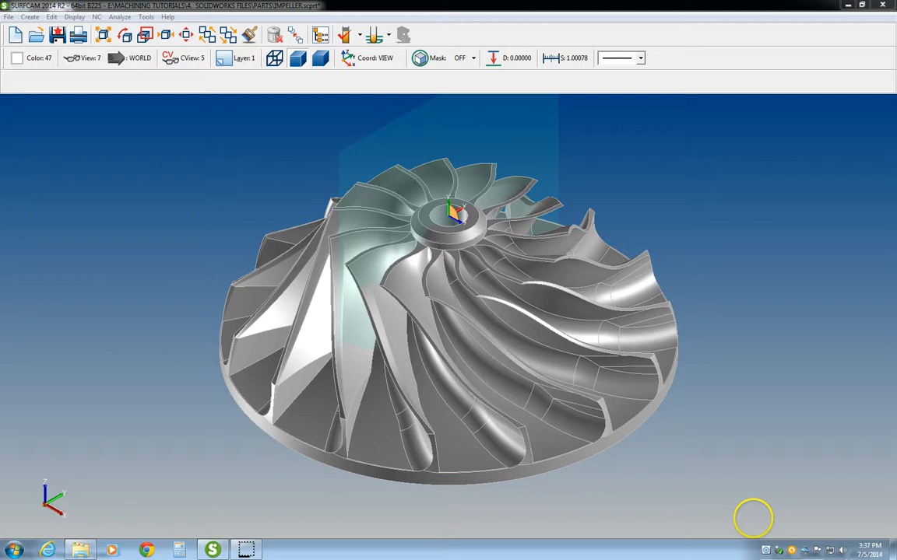
{"action": "mouse_move", "coordinate": [800, 311]}
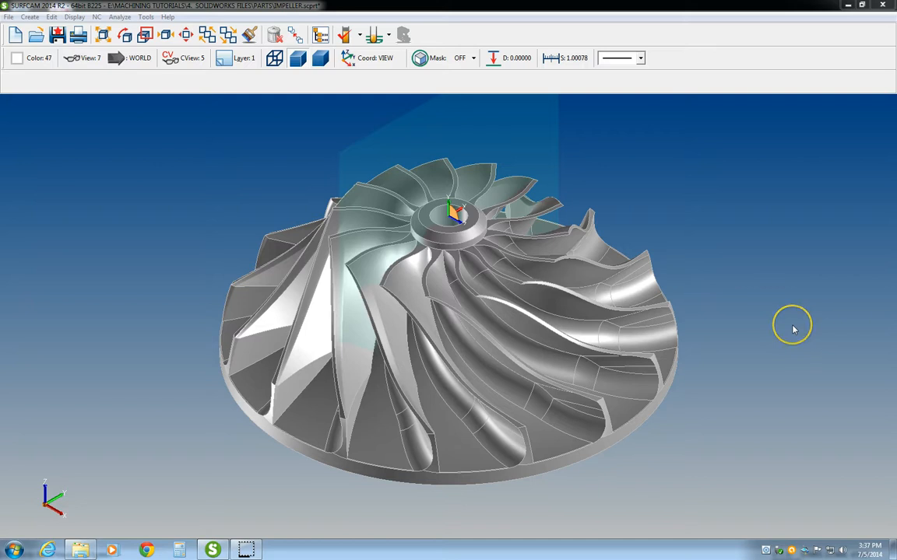
{"action": "mouse_move", "coordinate": [794, 330]}
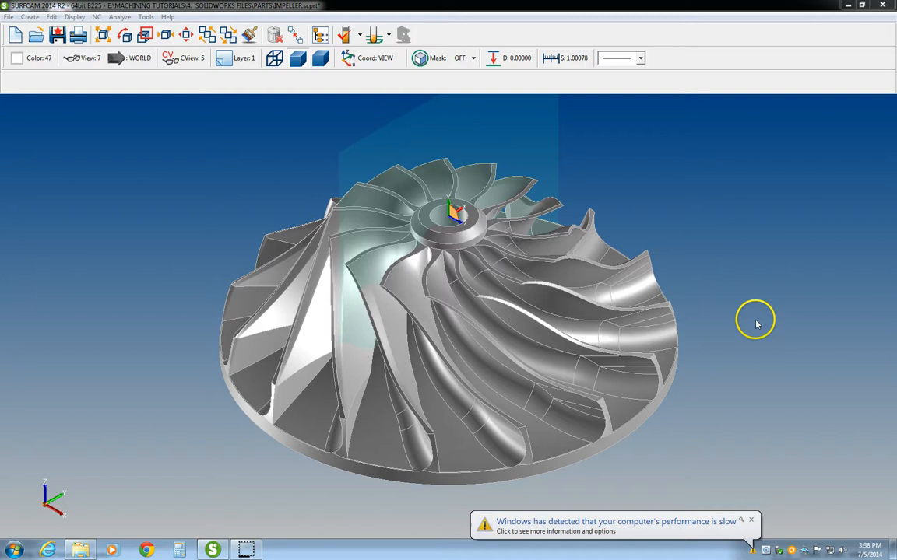
{"action": "mouse_move", "coordinate": [738, 274]}
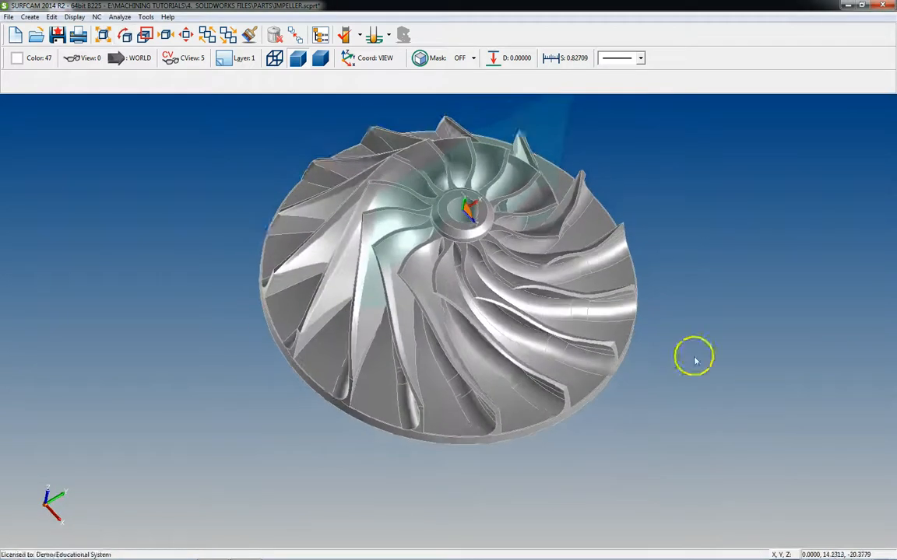
Orbit the impeller to view it edge-on, then face-on toward its hub and blades.
{"action": "left_click_drag", "start_coordinate": [694, 361], "coordinate": [610, 314]}
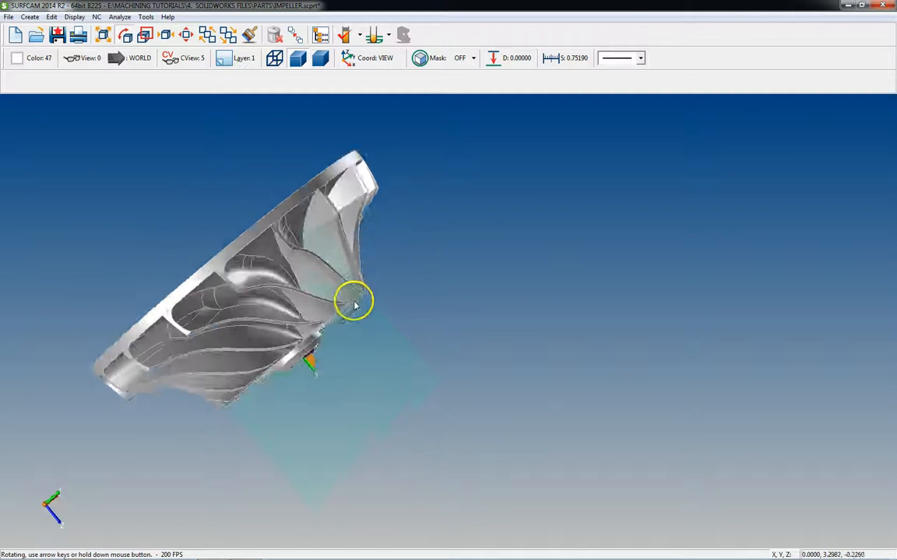
{"action": "left_click_drag", "start_coordinate": [355, 303], "coordinate": [290, 282]}
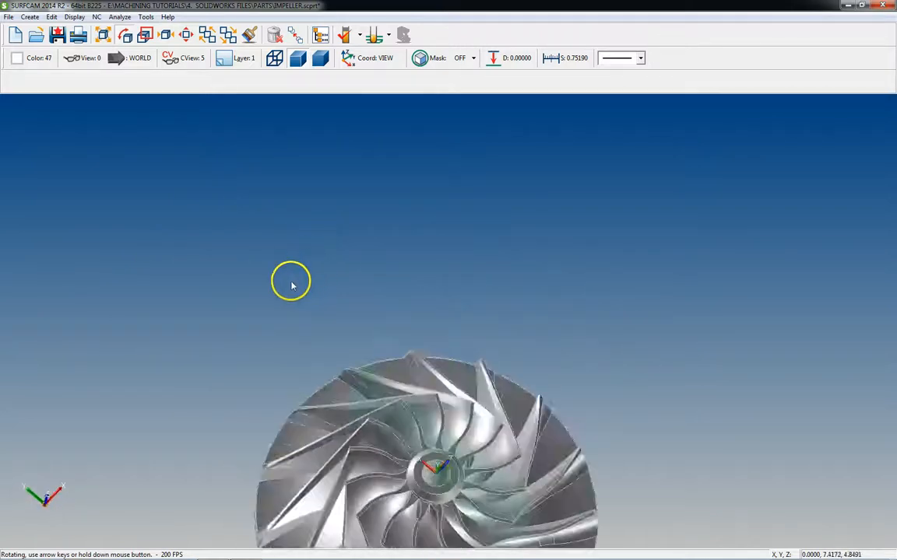